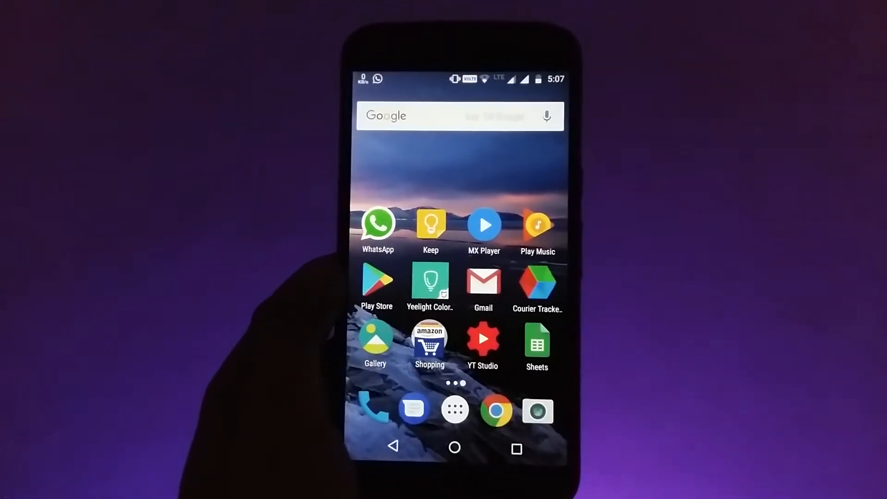
Step: Back up all WhatsApp chats from Settings > Chats > Chat backup
{"action": "left_click", "coordinate": [377, 225]}
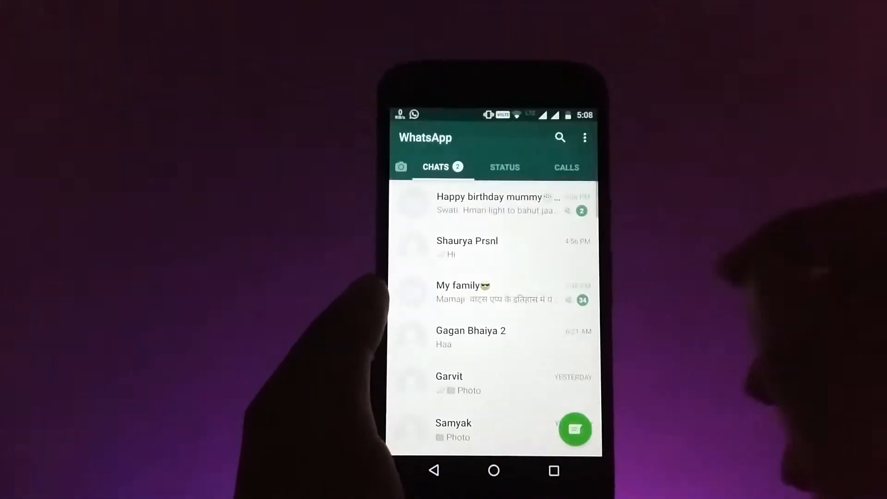
{"action": "left_click", "coordinate": [584, 138]}
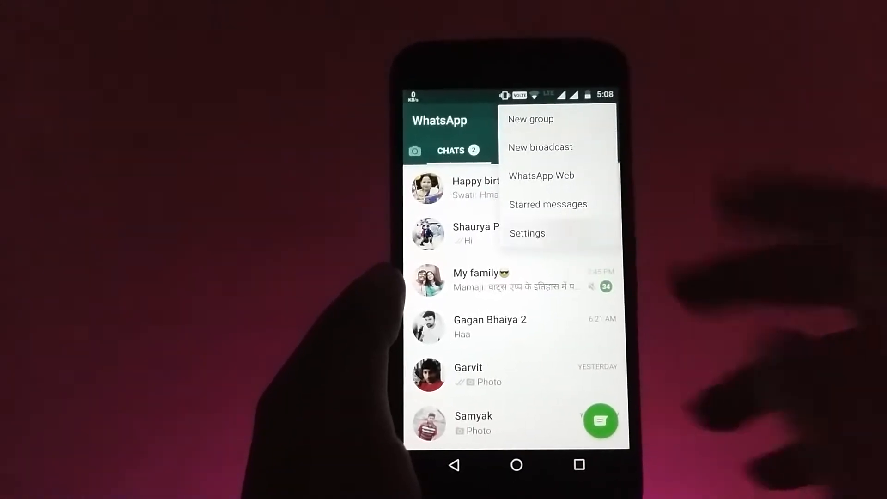
{"action": "left_click", "coordinate": [526, 233]}
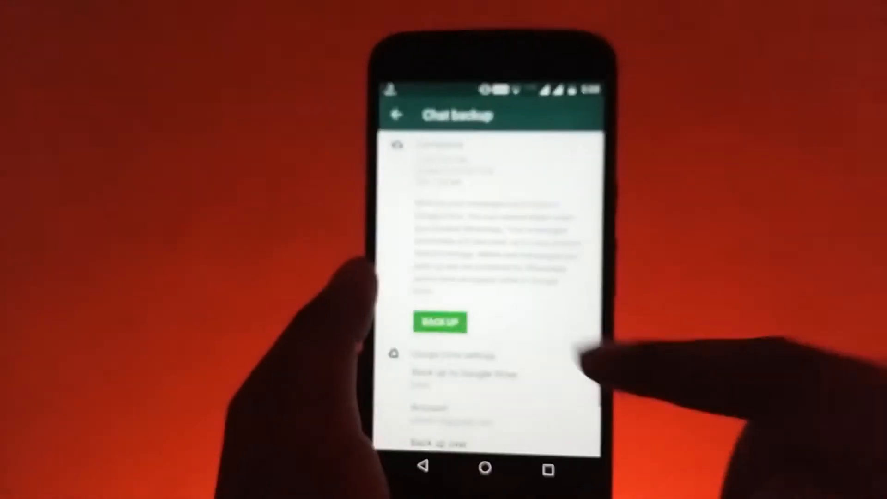
{"action": "left_click", "coordinate": [441, 321]}
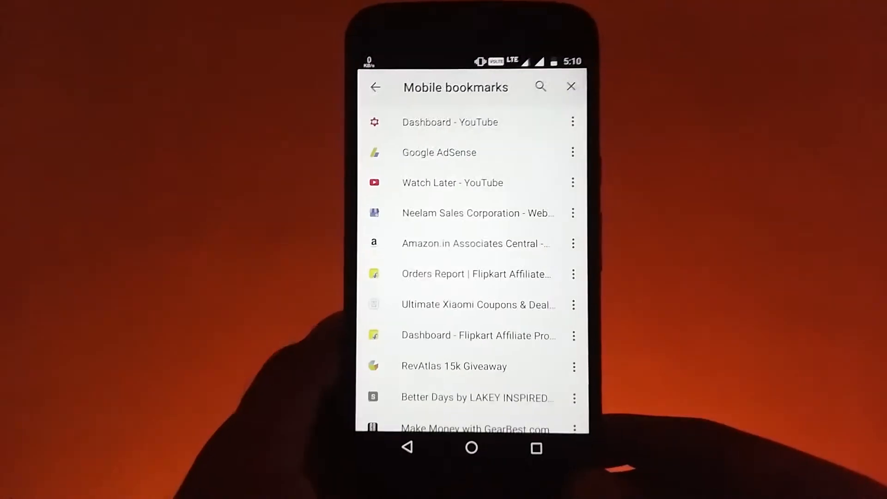
Step: Download gbwhatsapp.apk again from the bookmarked mediafire.com link in Chrome
{"action": "scroll", "scroll_direction": "down", "scroll_amount": 3}
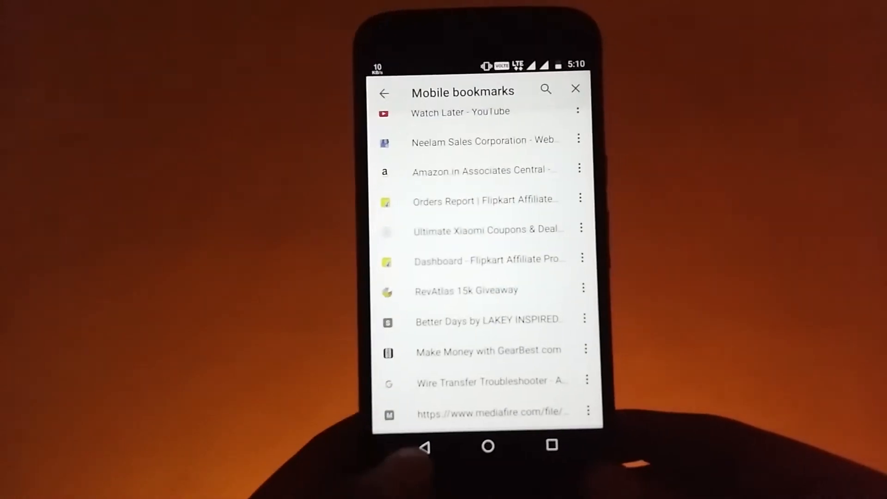
{"action": "left_click", "coordinate": [491, 413]}
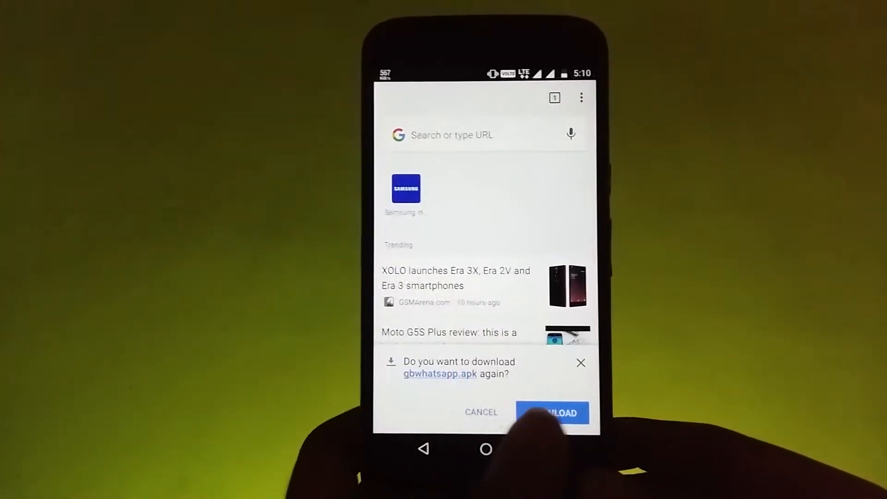
{"action": "left_click", "coordinate": [552, 412]}
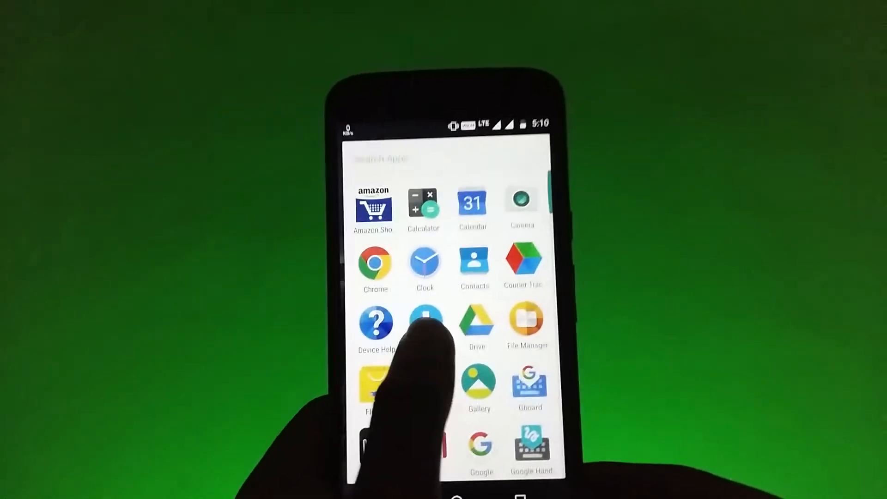
Step: Install gbwhatsapp.apk from Downloads, allowing installs from unknown sources
{"action": "left_click", "coordinate": [526, 323]}
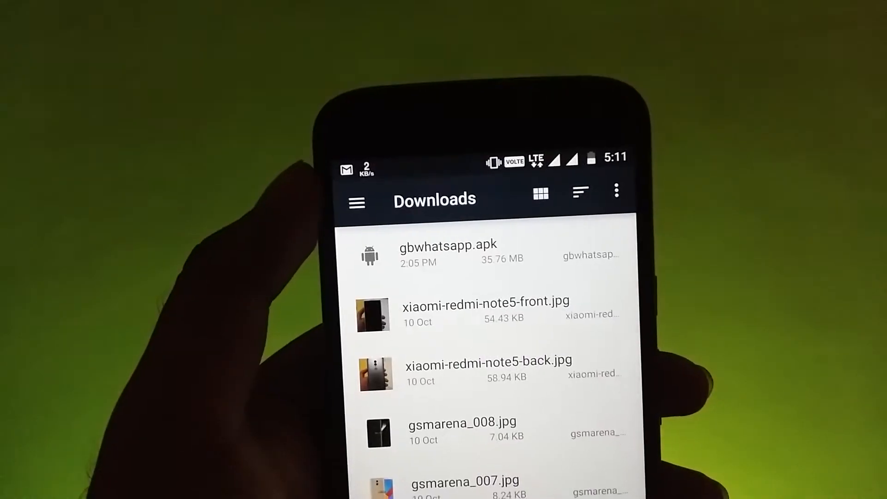
{"action": "left_click", "coordinate": [447, 251]}
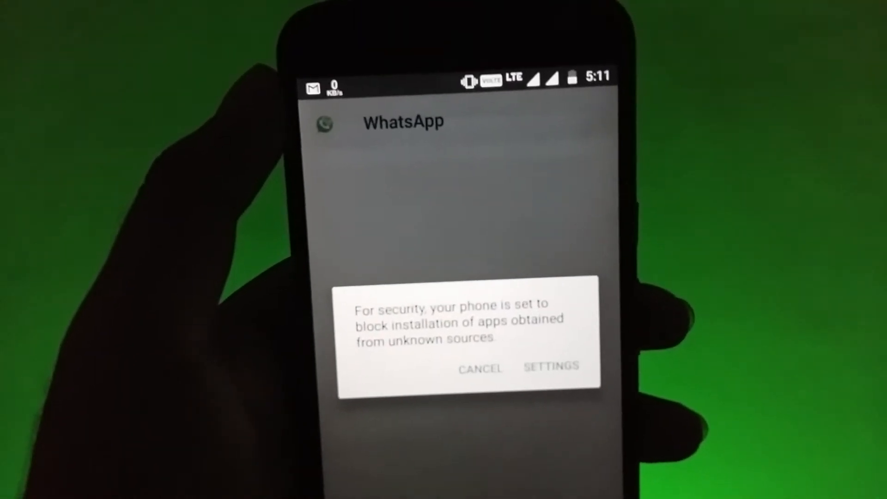
{"action": "left_click", "coordinate": [549, 369]}
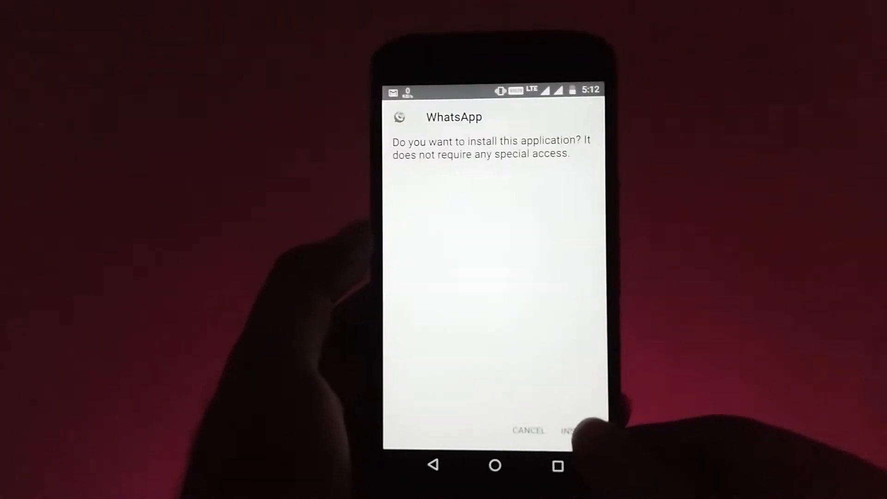
{"action": "left_click", "coordinate": [573, 429]}
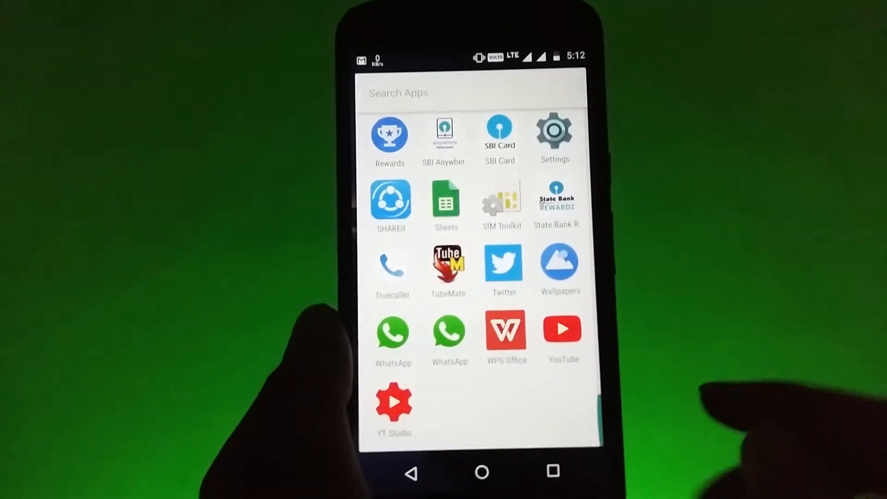
Step: Set up the new GBWhatsApp with restored chats and a profile name to reach the chat list
{"action": "left_click", "coordinate": [393, 330]}
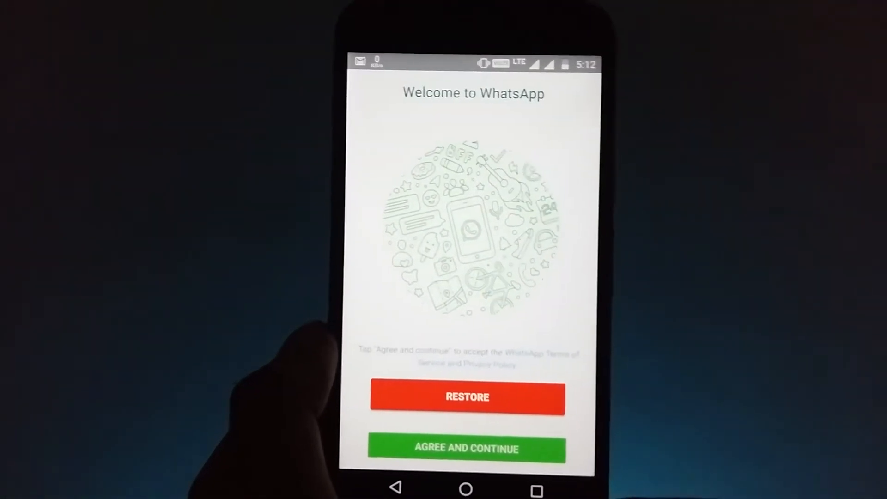
{"action": "left_click", "coordinate": [465, 449]}
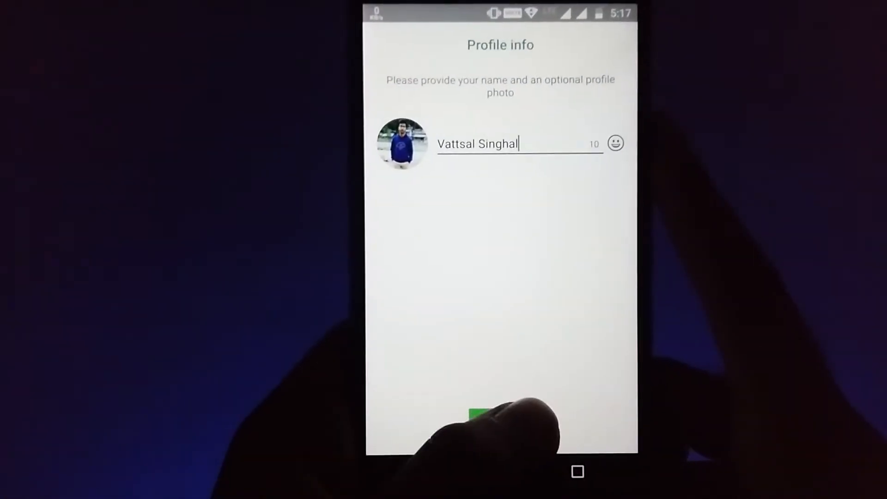
{"action": "left_click", "coordinate": [481, 413]}
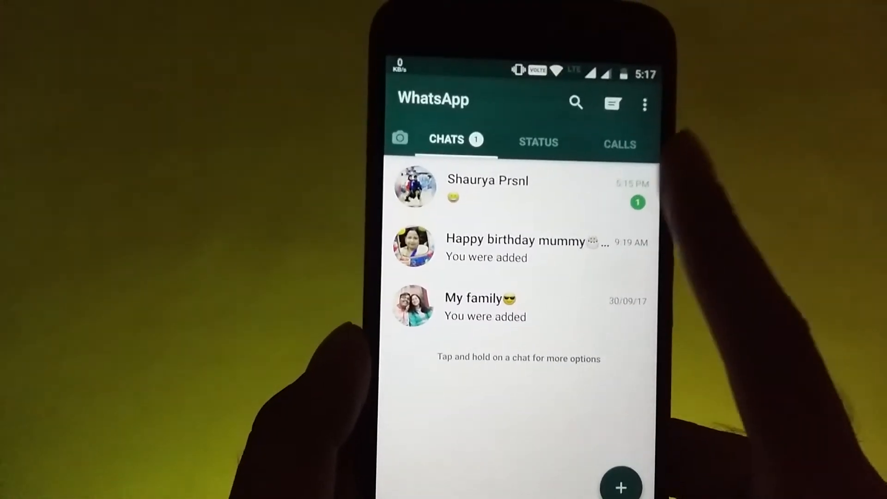
Step: Send 'Hii' in the top chat
{"action": "left_click", "coordinate": [487, 187]}
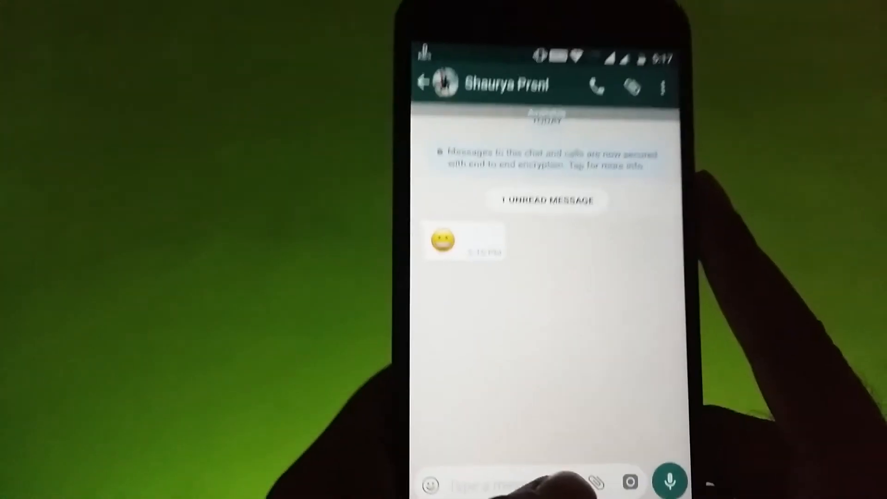
{"action": "type", "text": "Hii"}
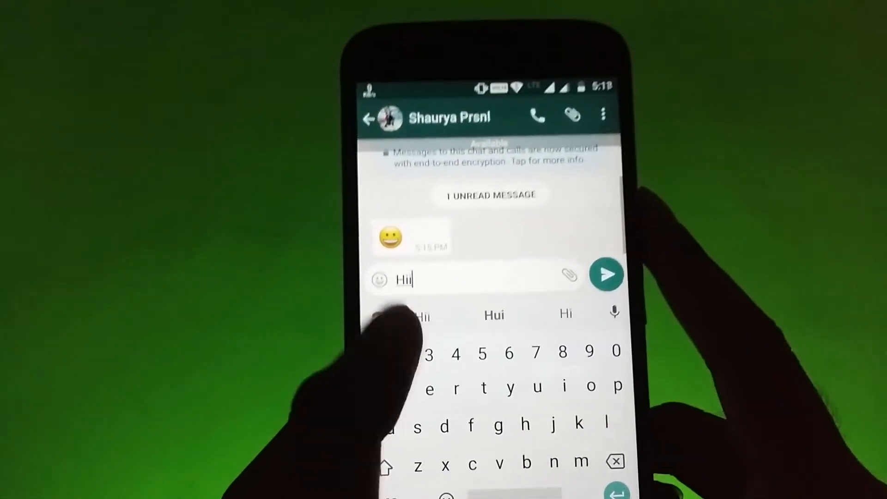
{"action": "left_click", "coordinate": [607, 276]}
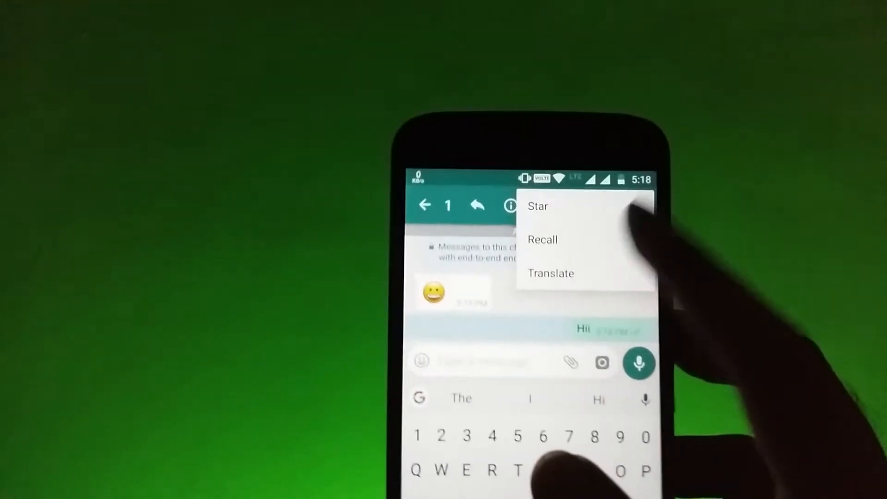
Step: Recall the sent 'Hii' so the chat shows 'This message was deleted.'
{"action": "left_click", "coordinate": [542, 239]}
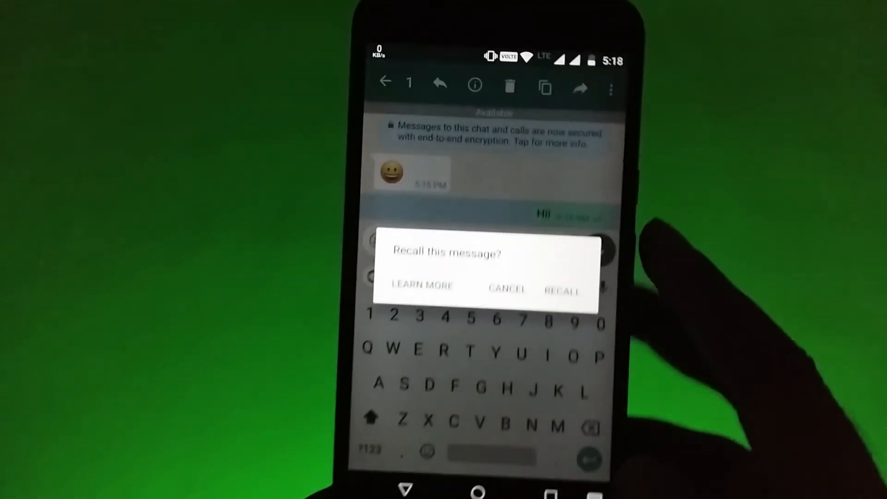
{"action": "left_click", "coordinate": [561, 291]}
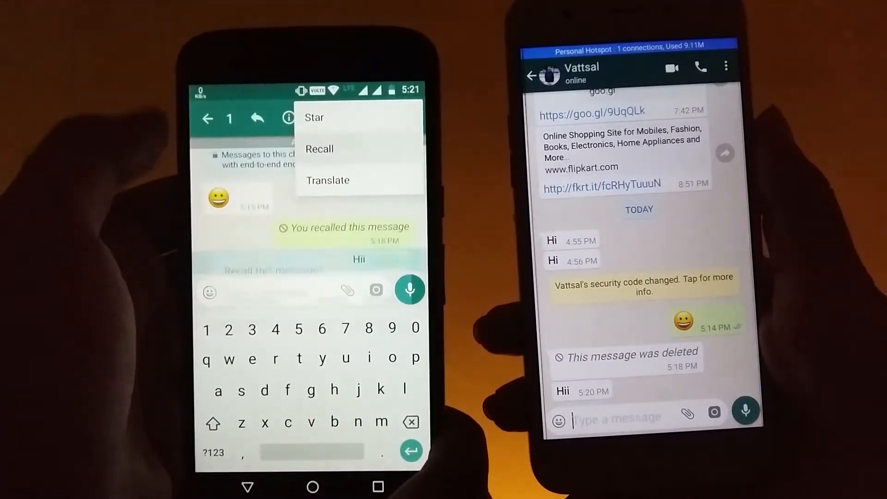
Step: Recall the second sent 'Hii' message too
{"action": "left_click", "coordinate": [318, 148]}
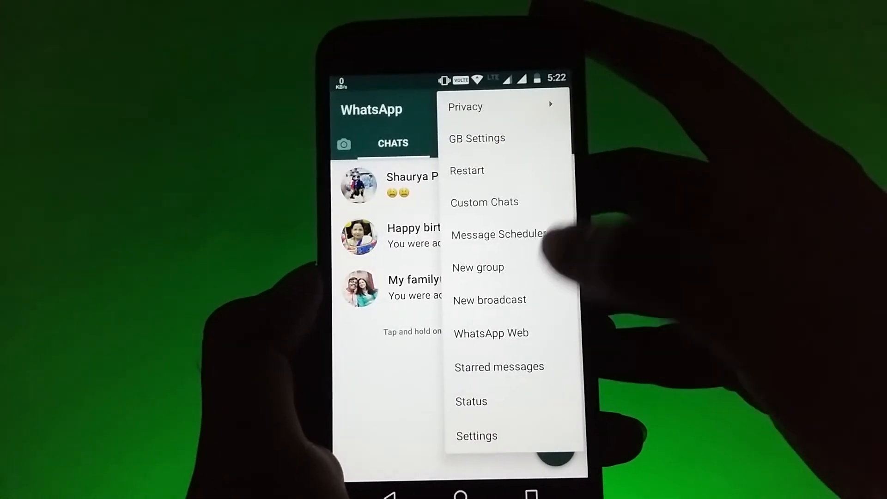
Step: Start downloading the GBWhatsApp themes from GB Settings
{"action": "left_click", "coordinate": [476, 138]}
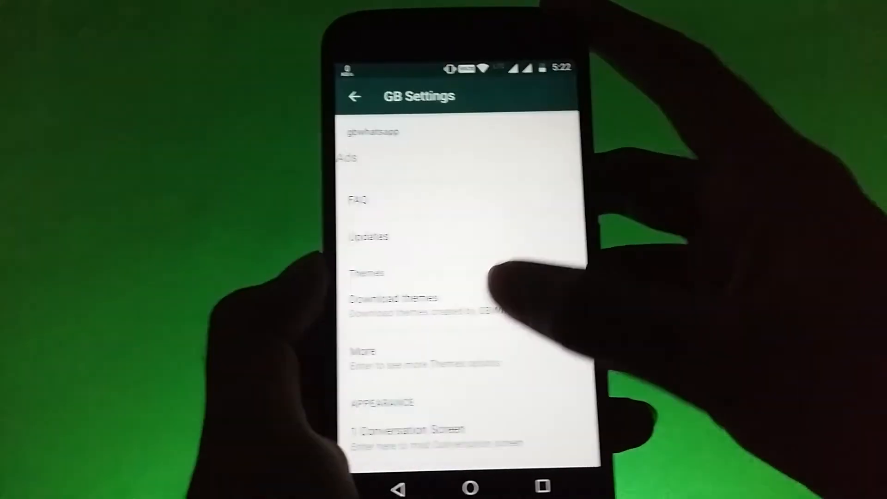
{"action": "left_click", "coordinate": [393, 298]}
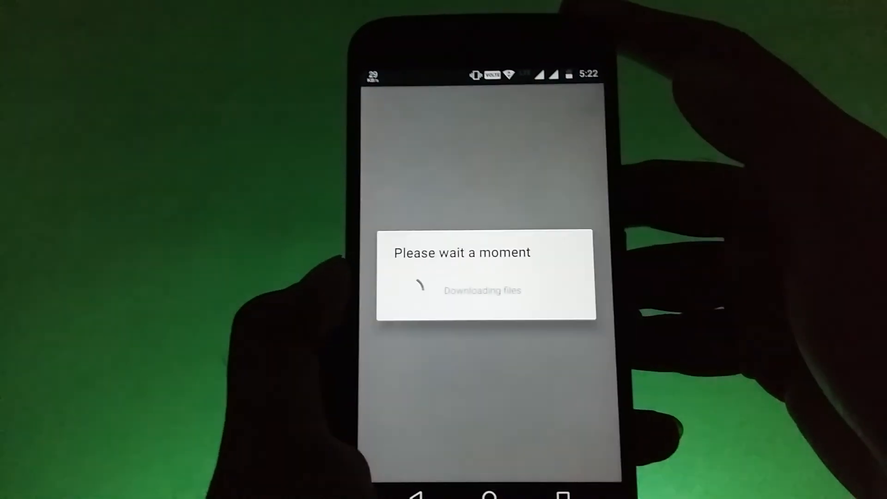